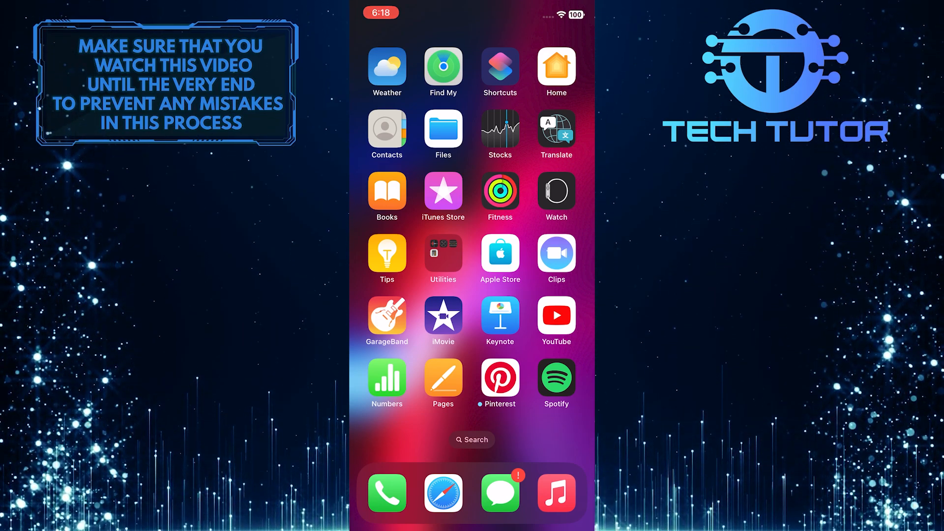
- Launch YouTube from the Home Screen and reach the Library page
{"action": "left_click", "coordinate": [554, 315]}
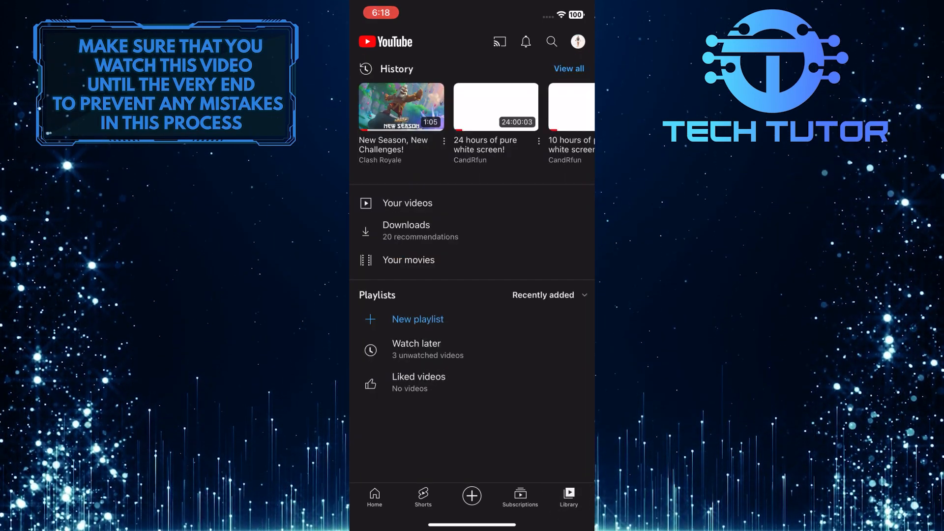
- Open the Watch later playlist showing its three saved videos
{"action": "left_click", "coordinate": [428, 349]}
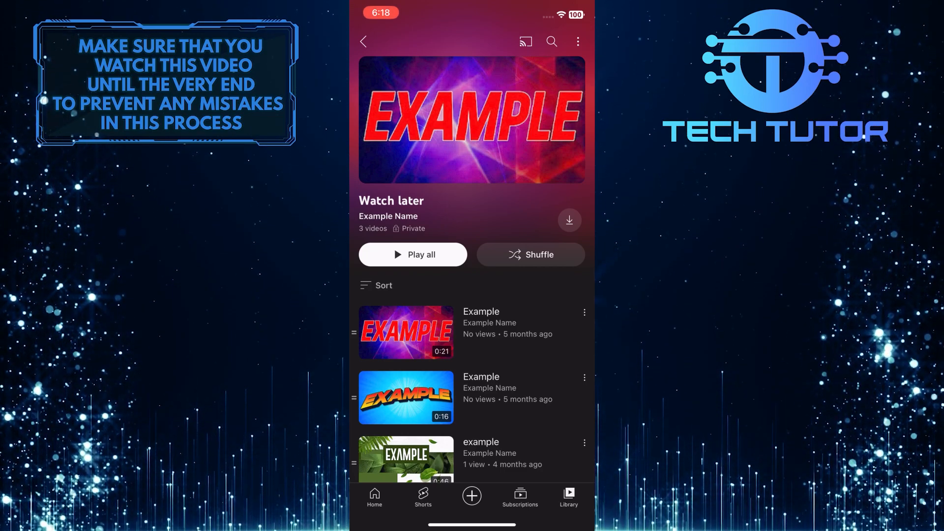
- Remove two videos from Watch later via their three-dot menus, leaving the green leafy video
{"action": "left_click", "coordinate": [583, 376]}
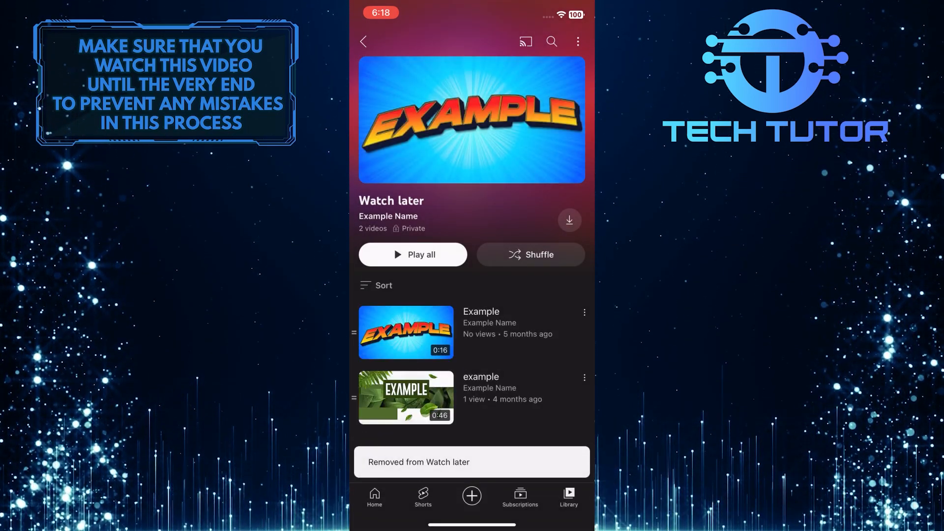
{"action": "left_click", "coordinate": [584, 376]}
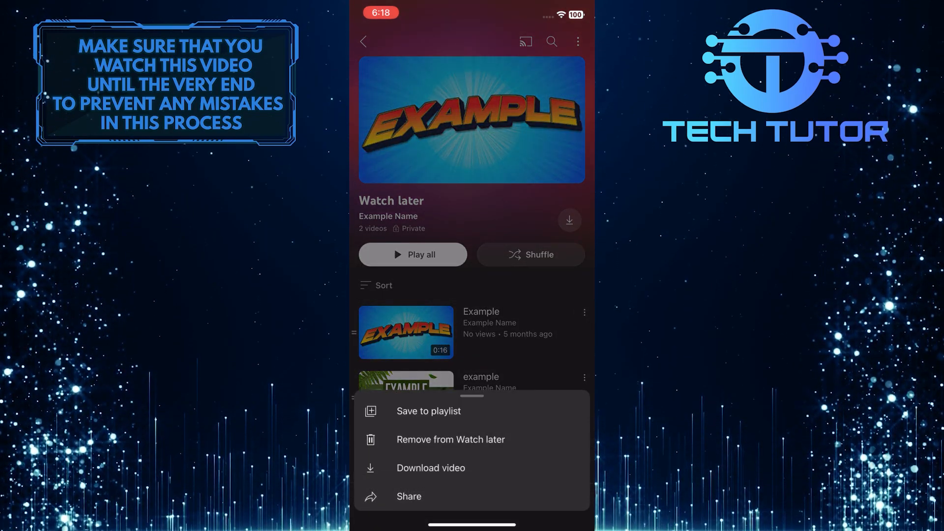
{"action": "left_click", "coordinate": [450, 439]}
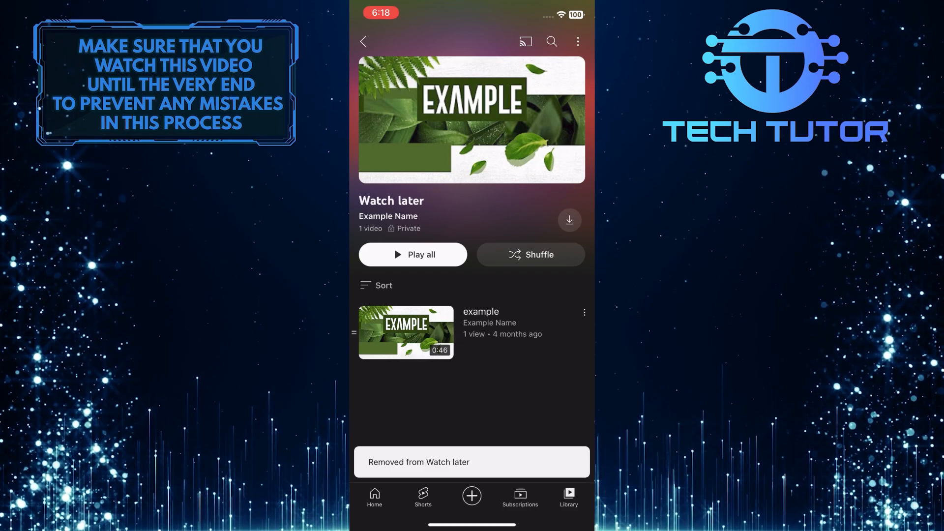
{"action": "left_click", "coordinate": [583, 311]}
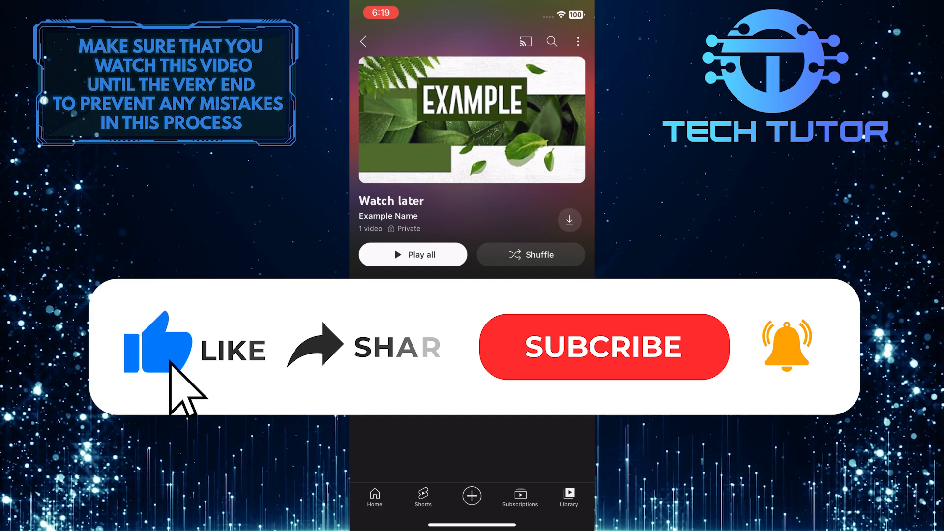
{"action": "mouse_move", "coordinate": [329, 371]}
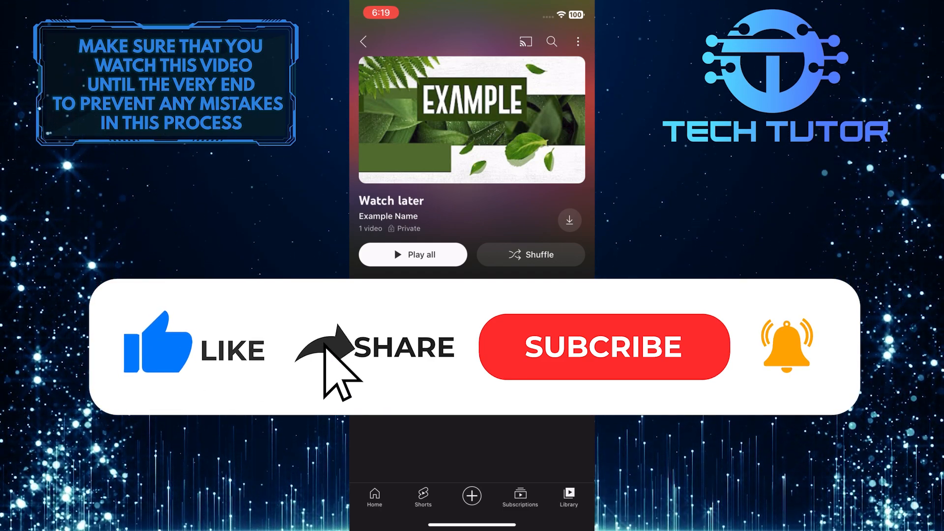